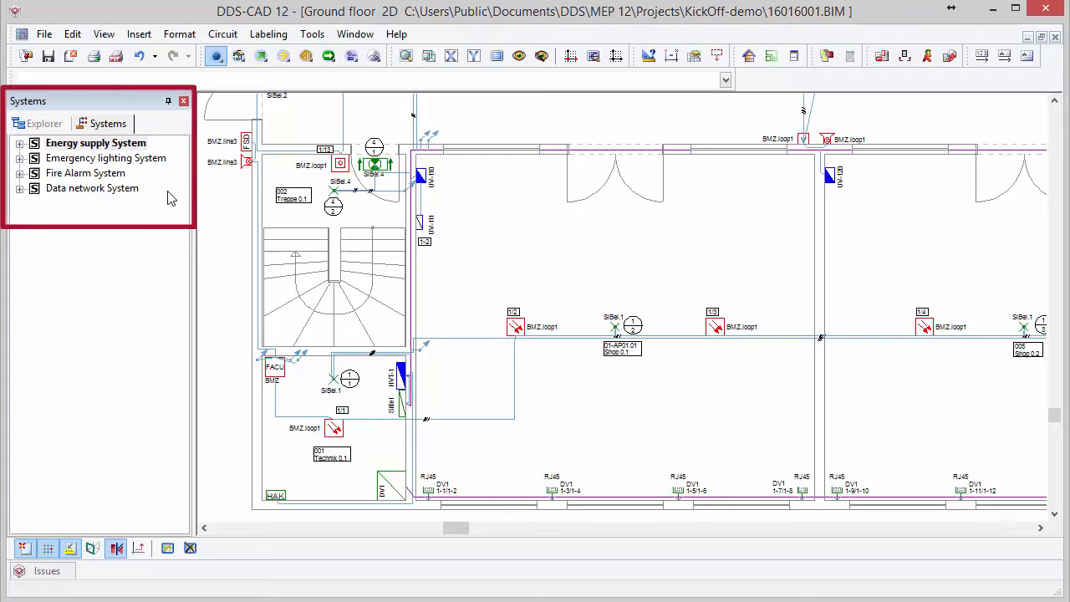
Open the Energy supply System context menu in the Systems tab
right_click(94, 142)
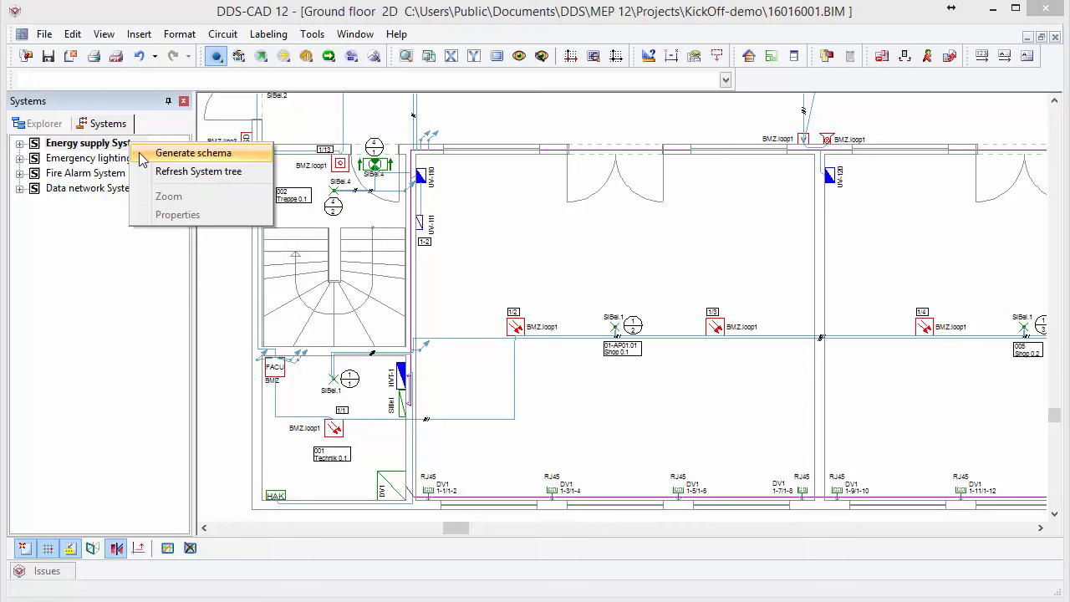
Generate the Energy supply System schema, confirming drawing name 160169 04
left_click(193, 152)
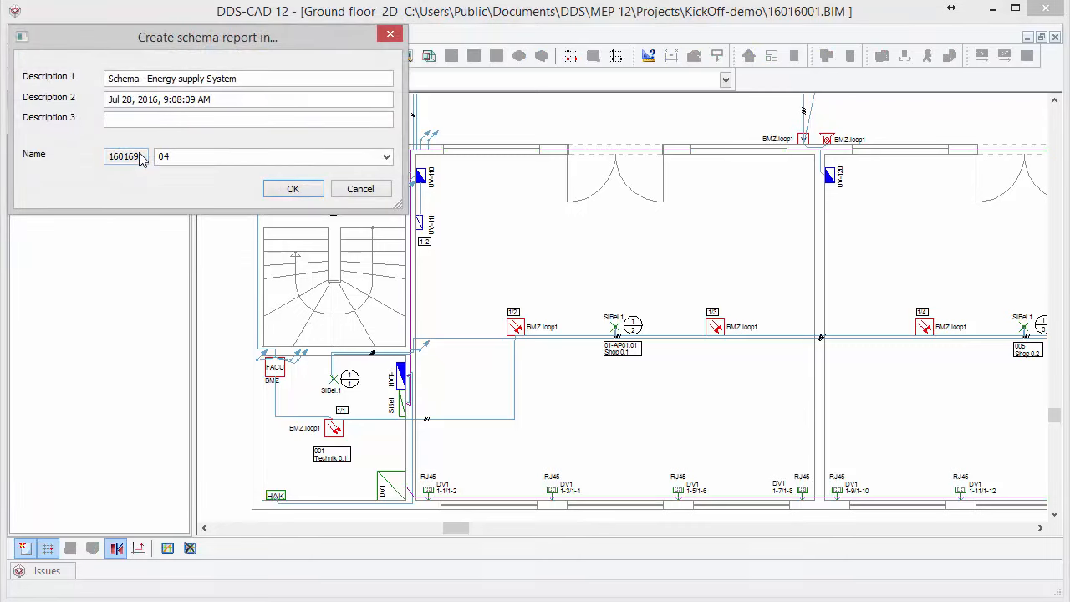
left_click(292, 189)
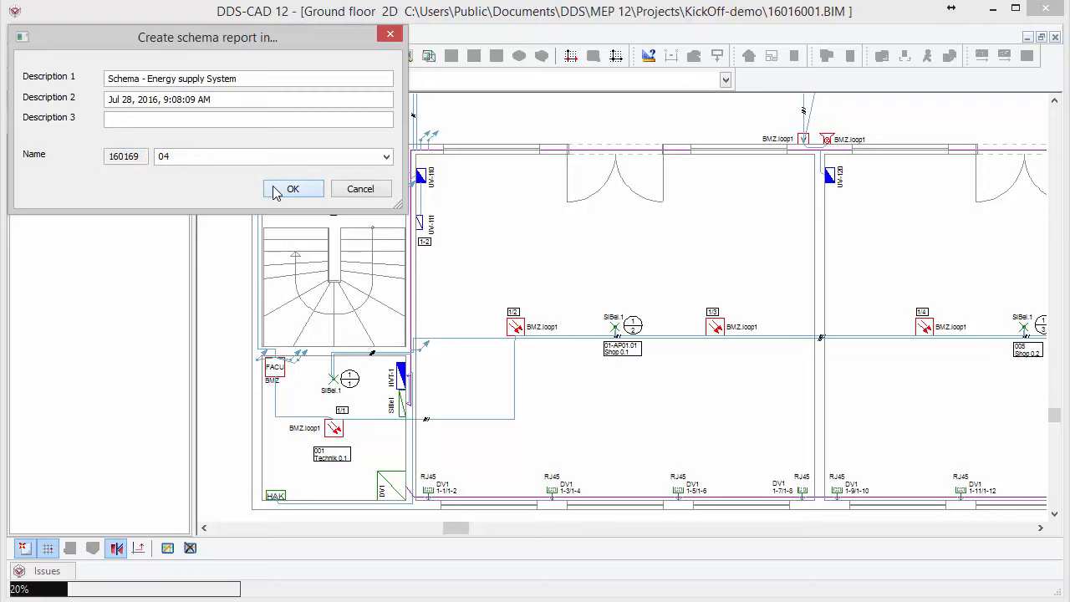
left_click(293, 188)
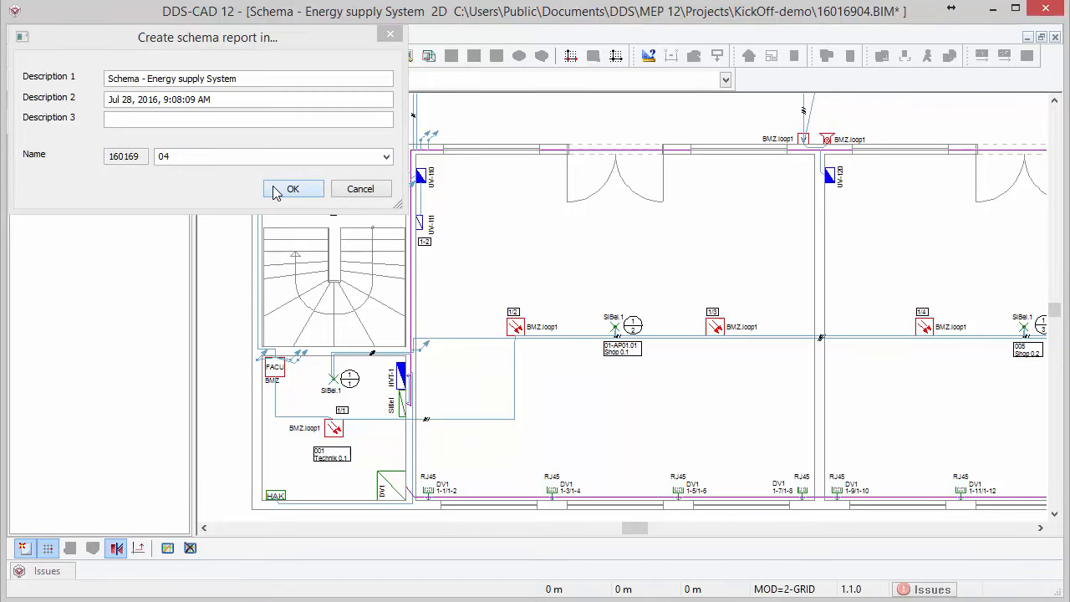
left_click(292, 188)
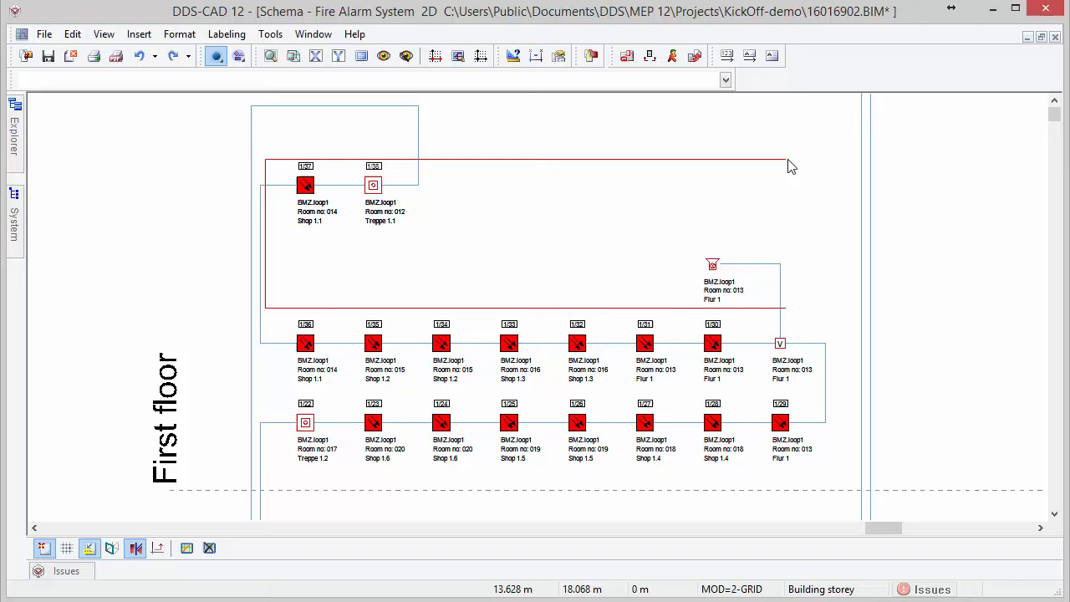
Open editing options for the two upper fire alarm symbols on the schema
right_click(305, 184)
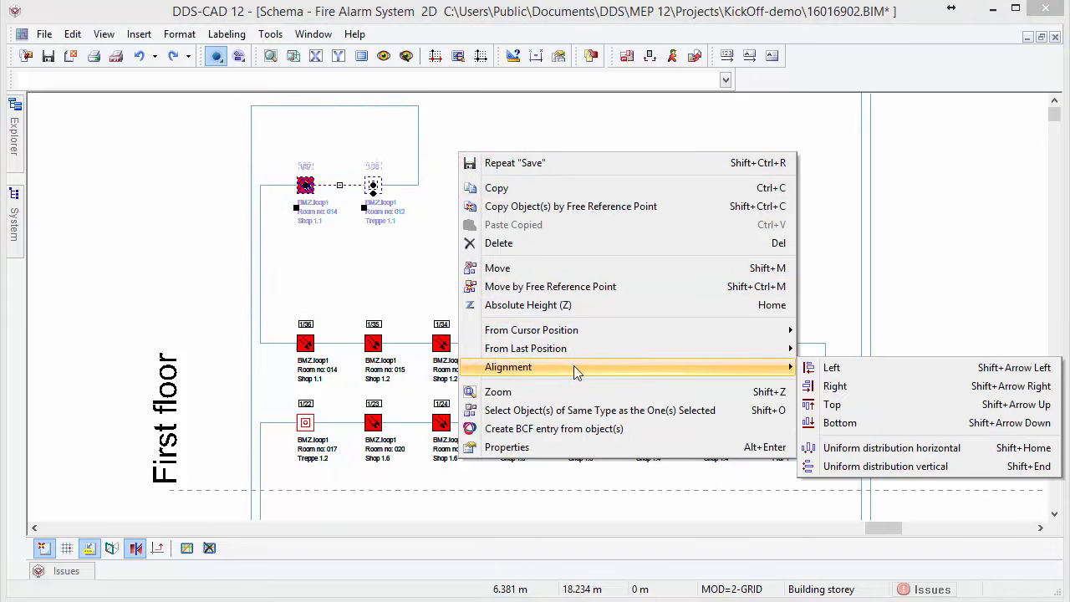
mouse_move(897, 428)
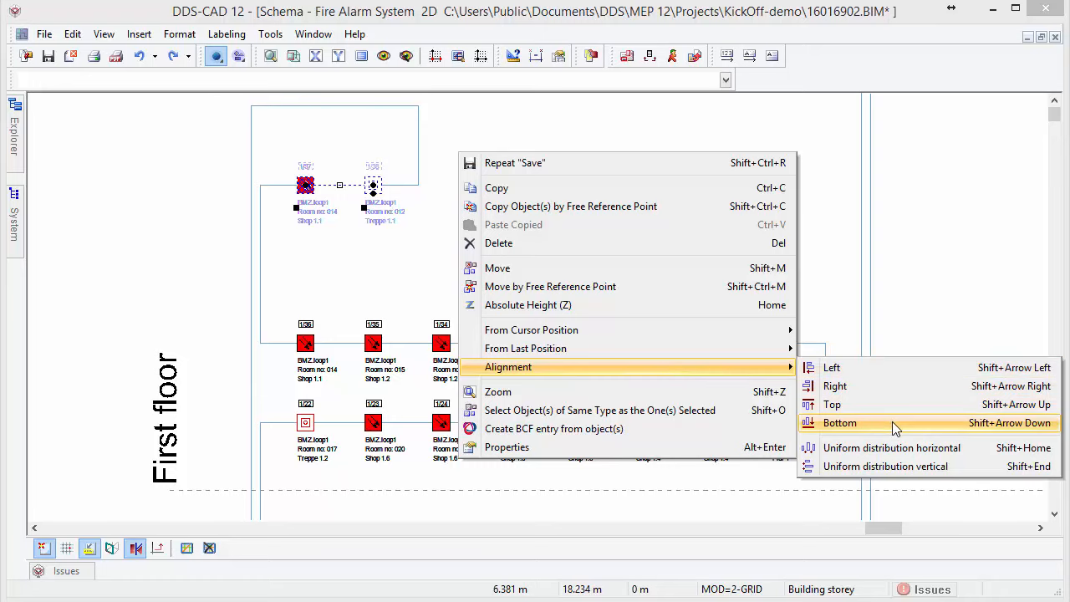
Align the two upper fire alarm symbols to Bottom
left_click(839, 422)
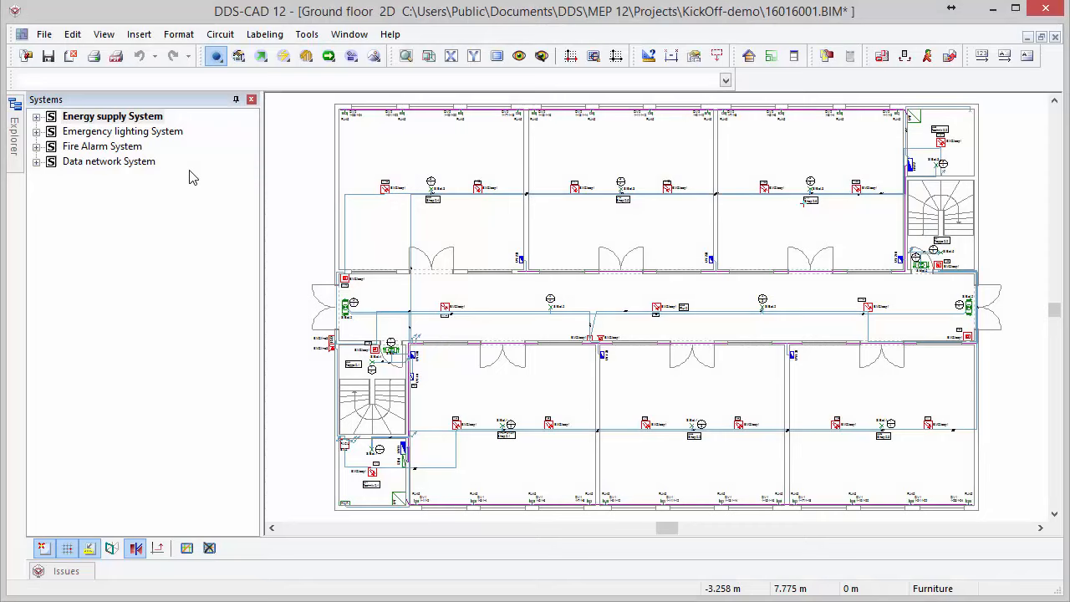
Expand Energy supply System and zoom the plan to UV-111 in Shop 0.1
left_click(38, 116)
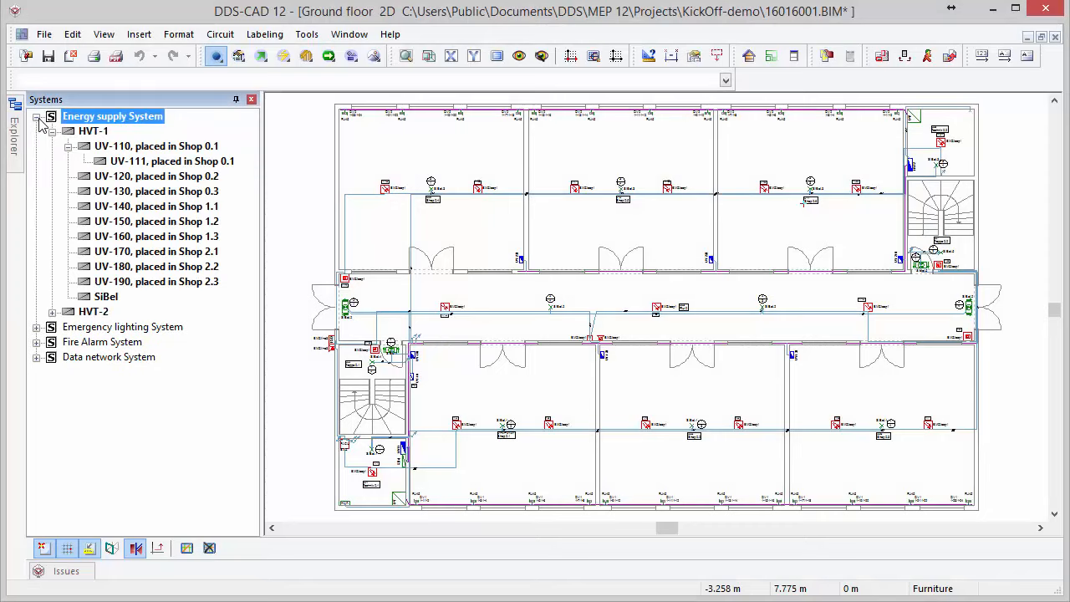
left_click(170, 160)
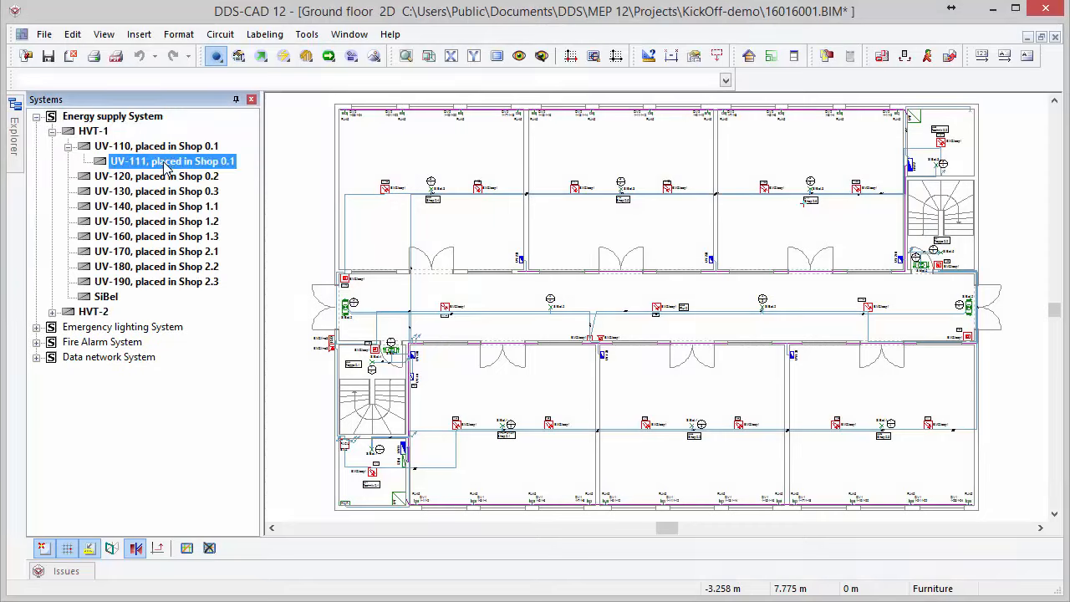
right_click(172, 161)
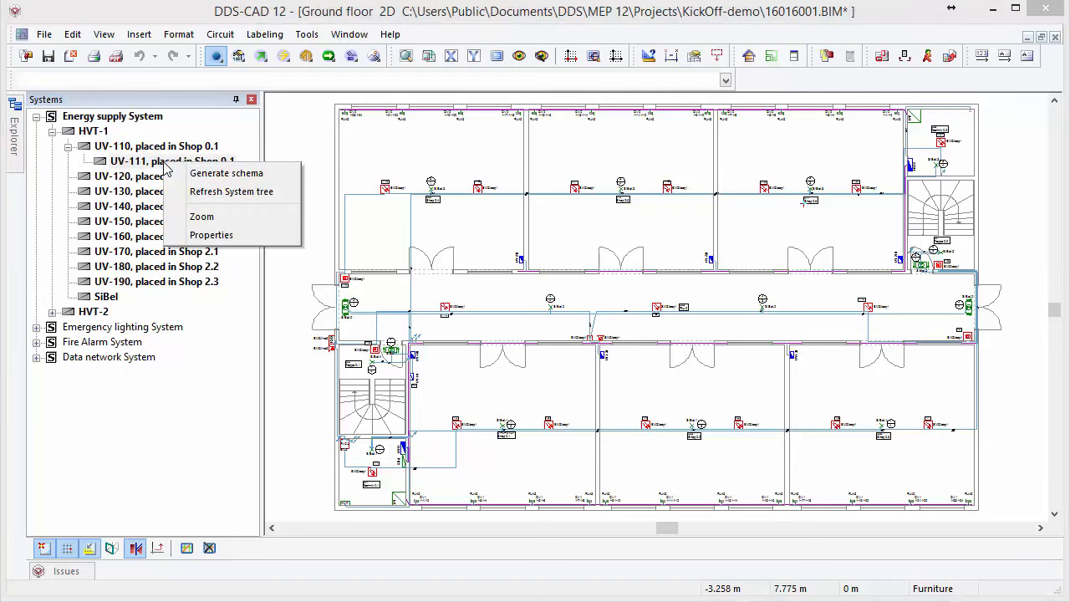
mouse_move(231, 191)
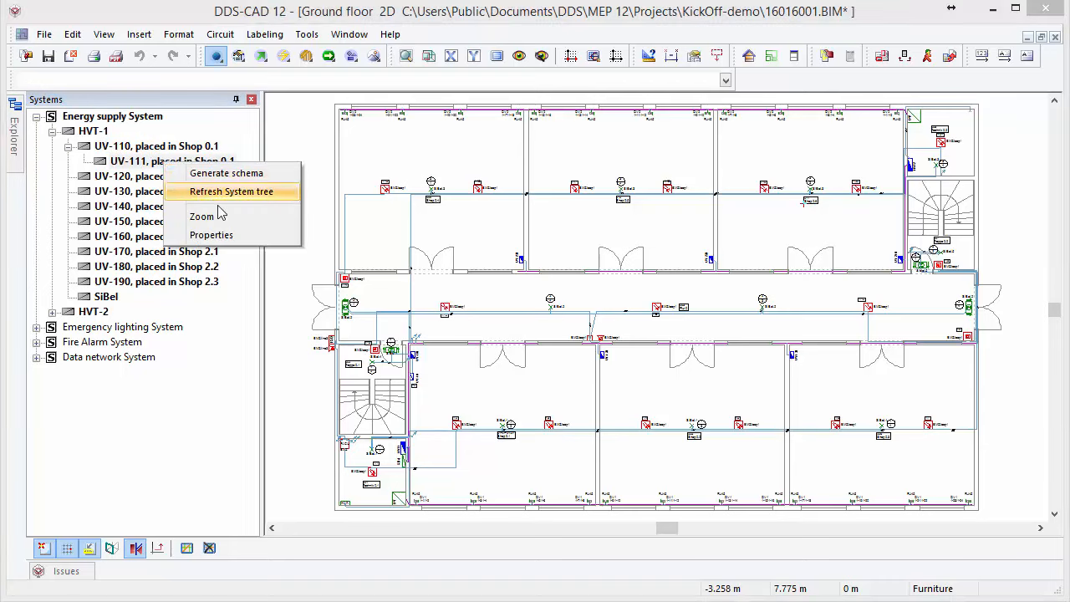
left_click(202, 216)
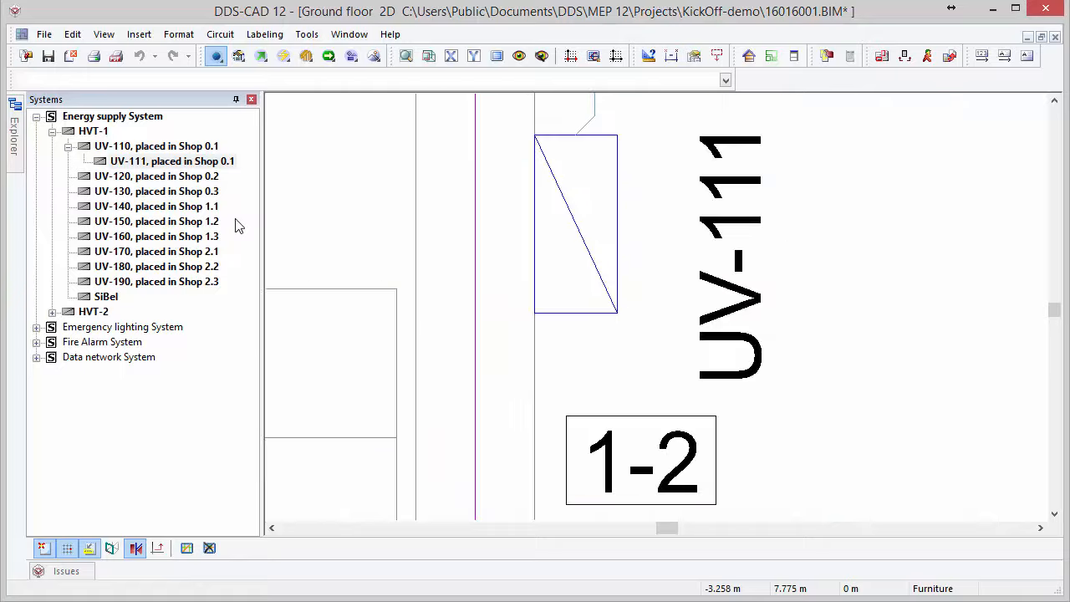